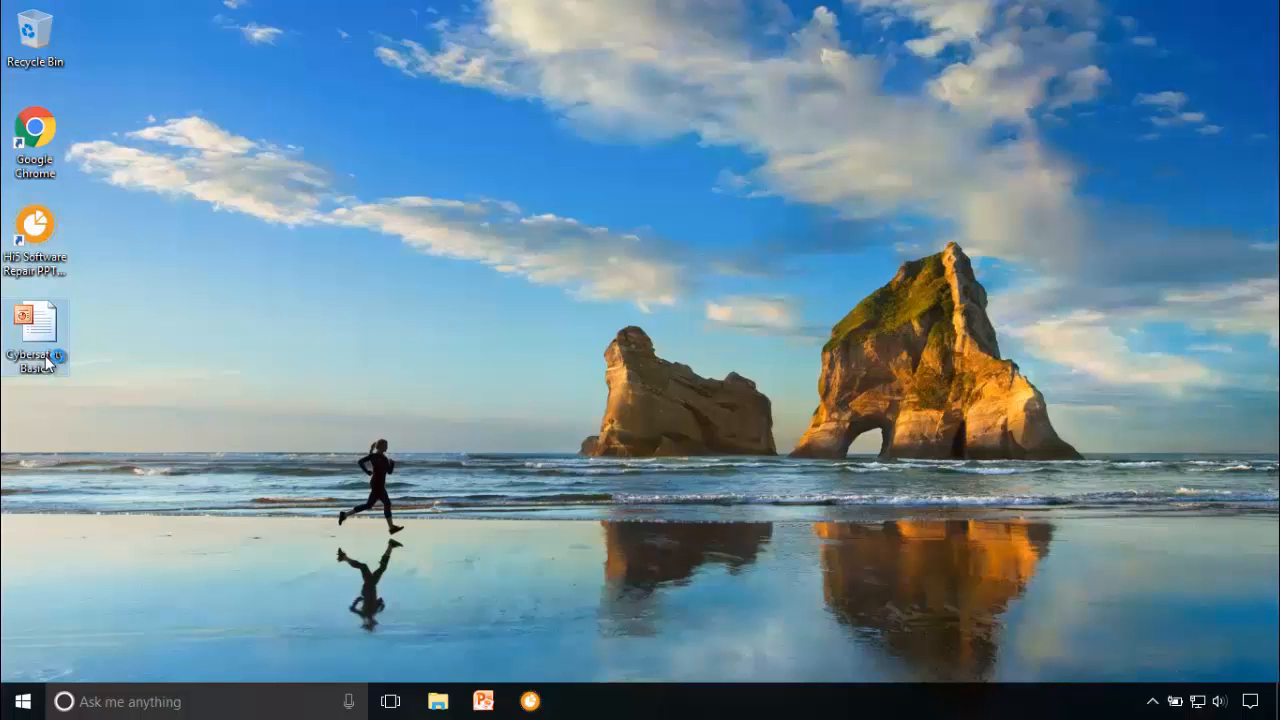
# - Attempt to open the corrupt Cybersafety Basics presentation, view the error details and dismiss the message
pyautogui.doubleClick(36, 330)
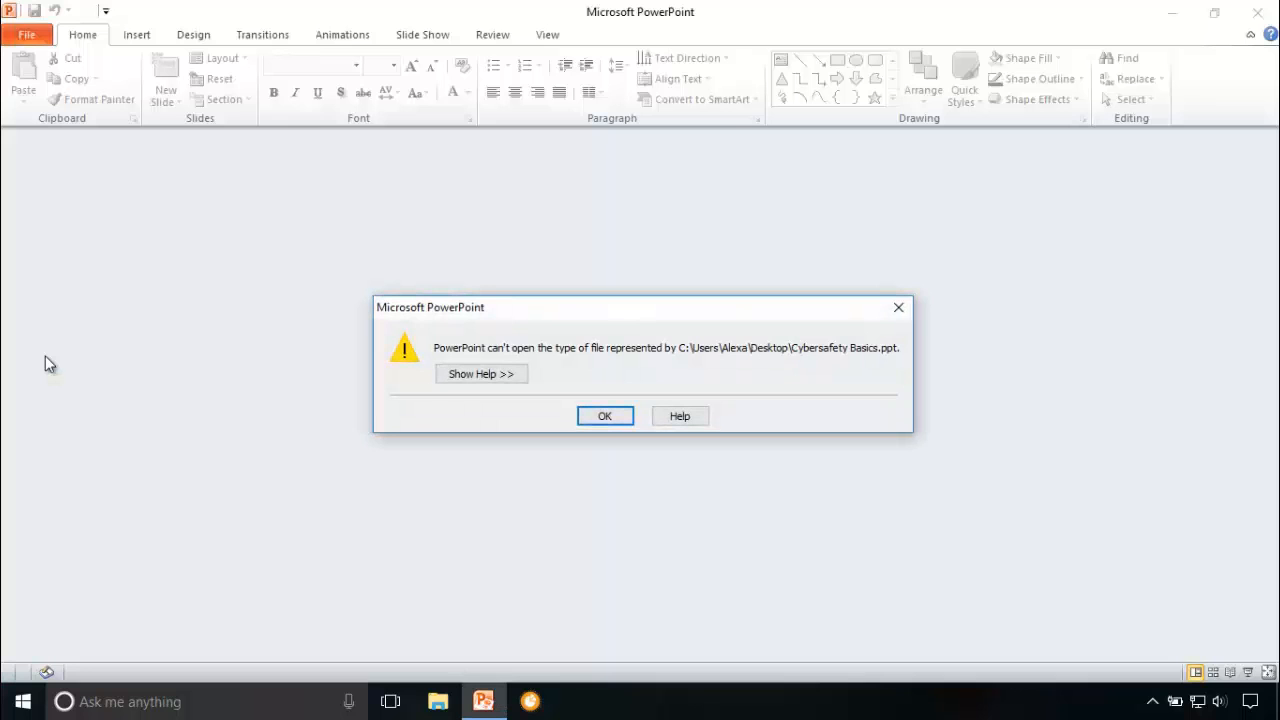
pyautogui.click(480, 374)
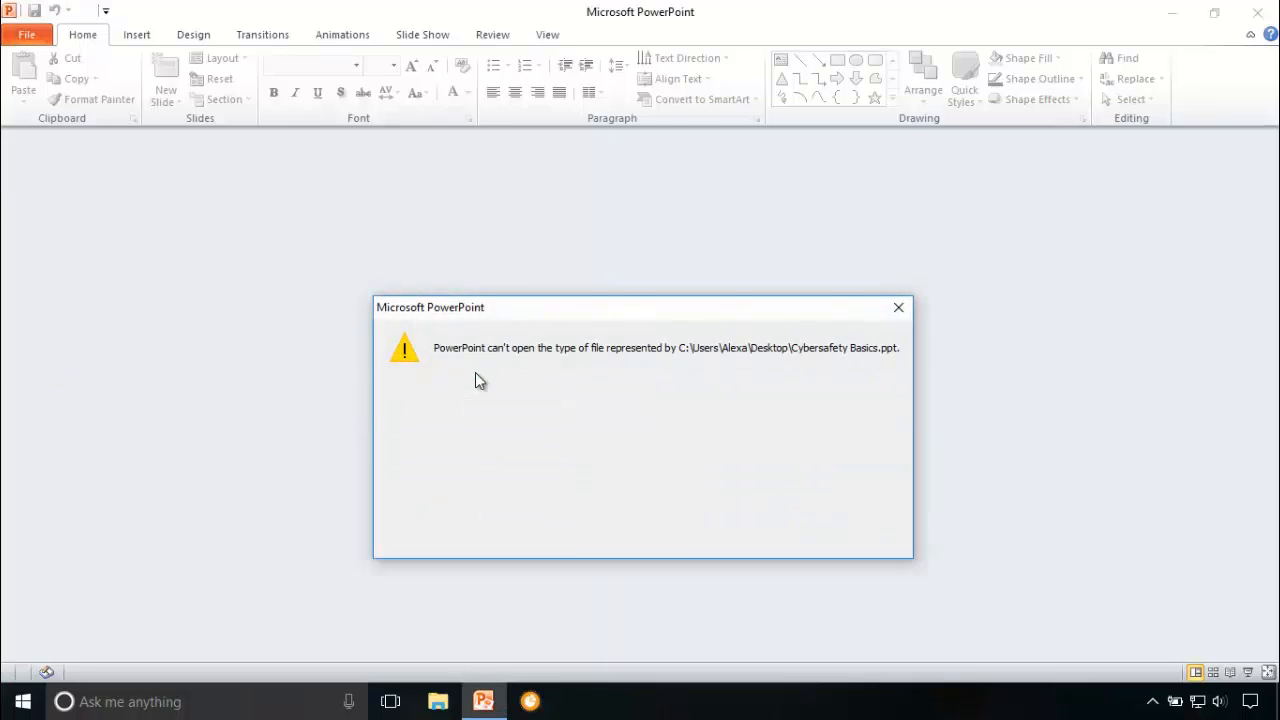
pyautogui.click(680, 540)
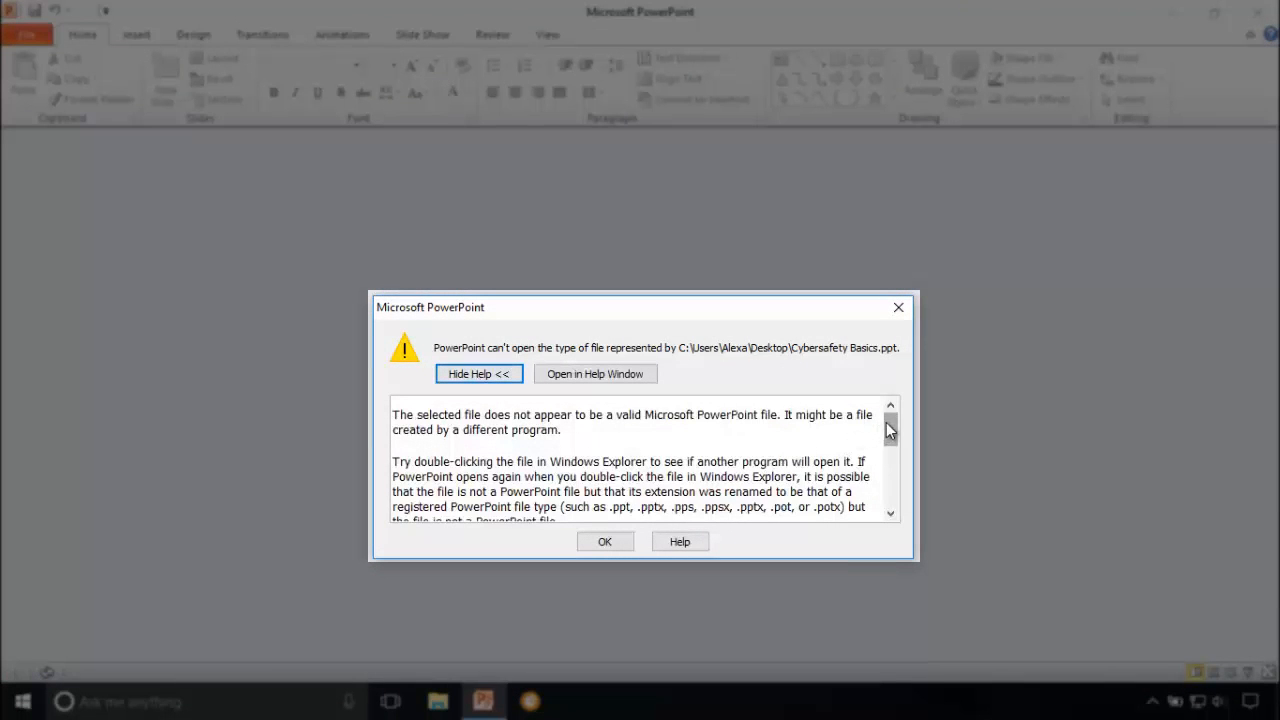
pyautogui.scroll(-3)
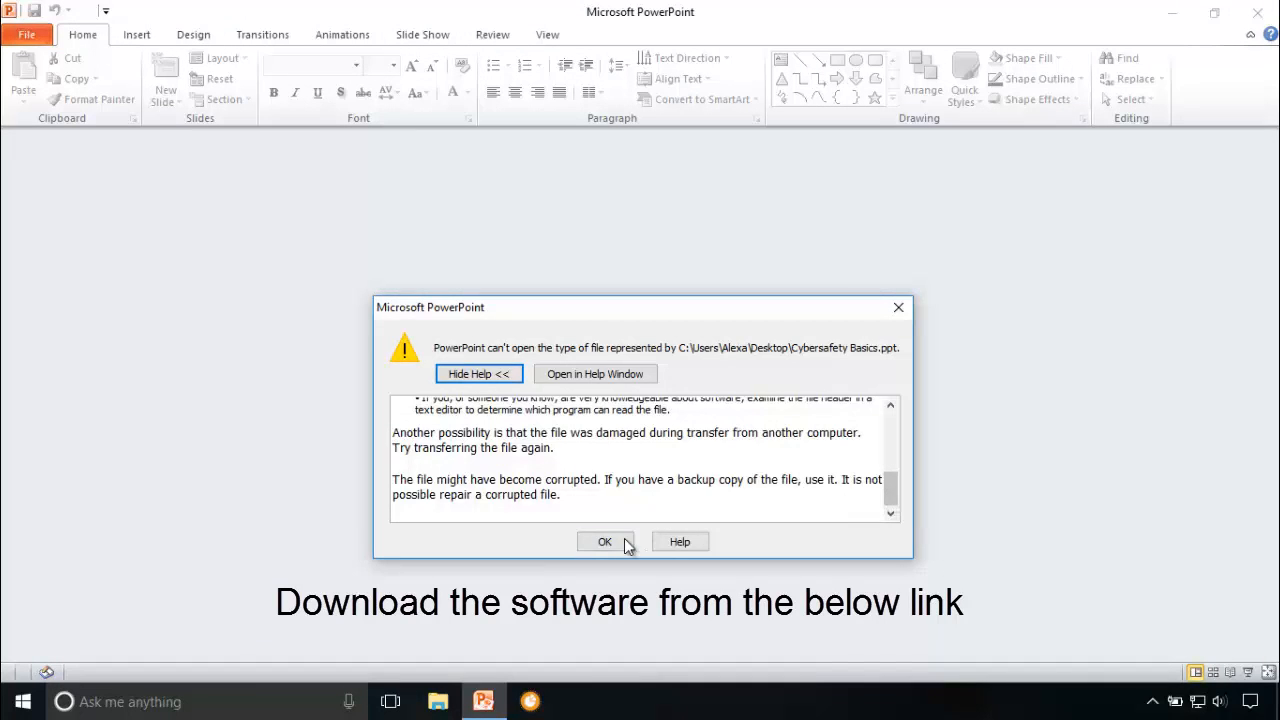
pyautogui.click(604, 540)
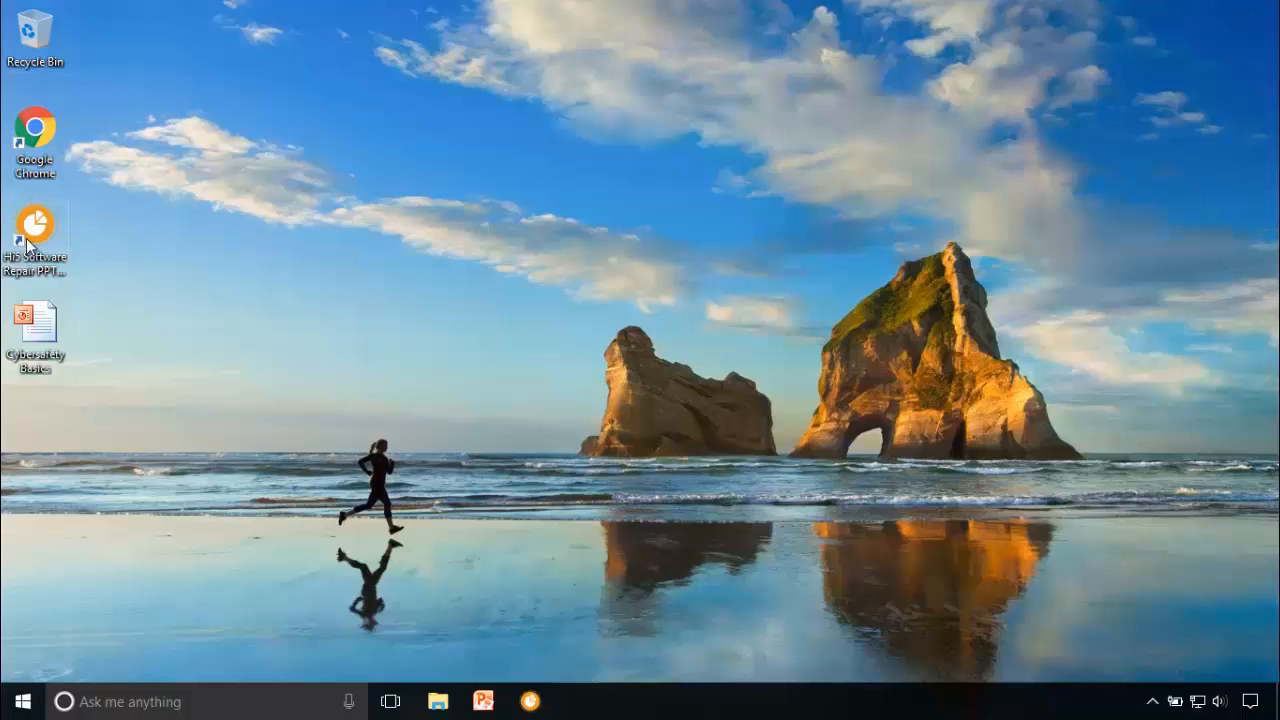
# - Launch the Hi5 PowerPoint repair tool from the desktop
pyautogui.doubleClick(36, 222)
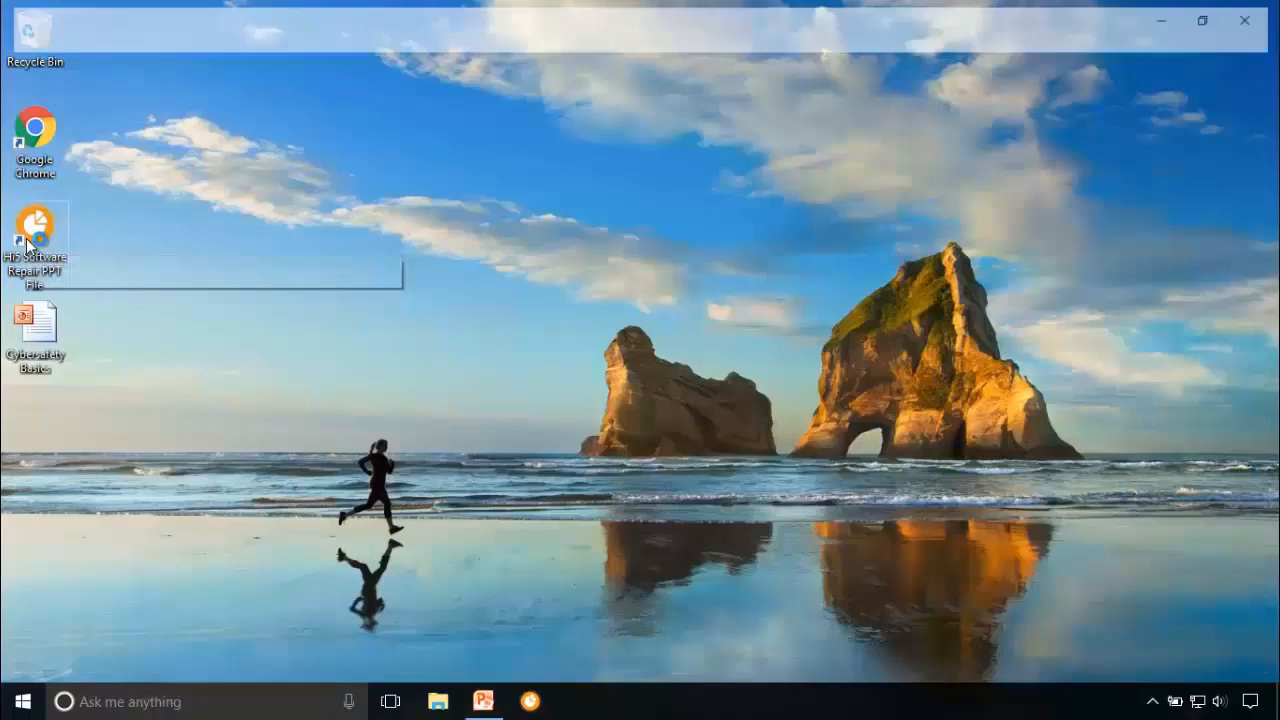
pyautogui.doubleClick(36, 224)
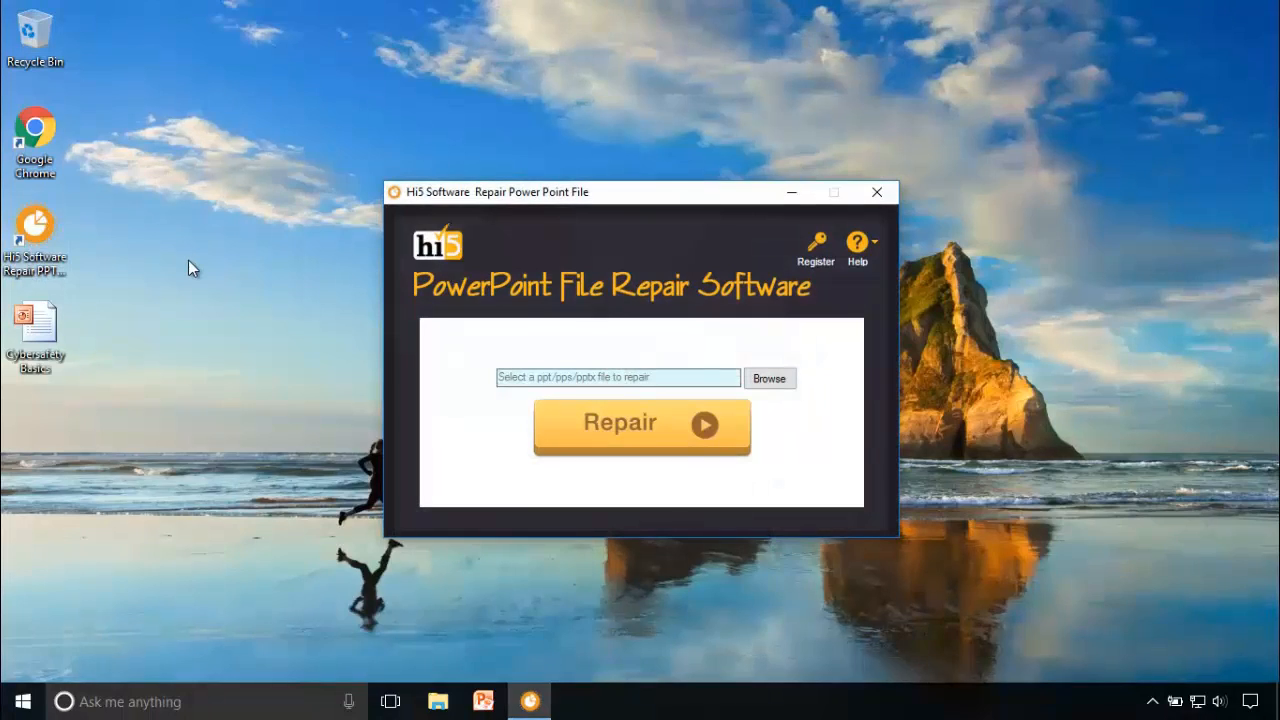
pyautogui.moveTo(736, 488)
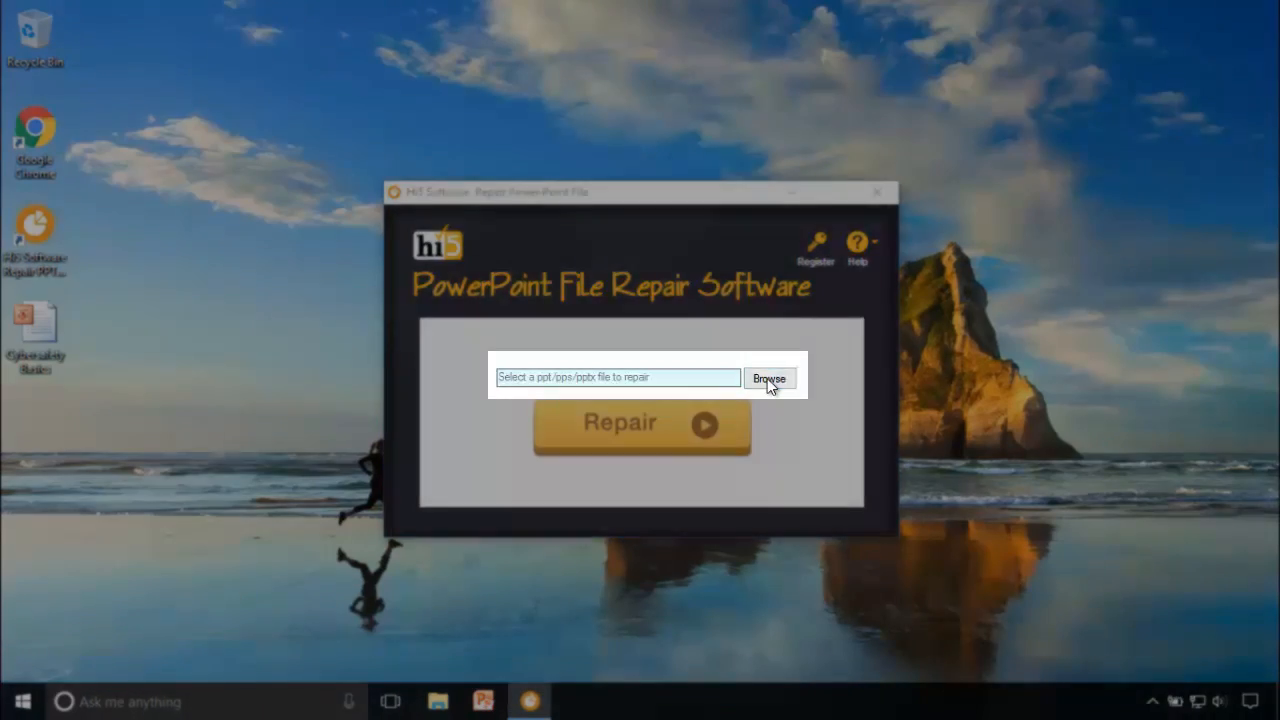
# - Browse to the Desktop and load Cybersafety Basics as the file to repair
pyautogui.click(768, 378)
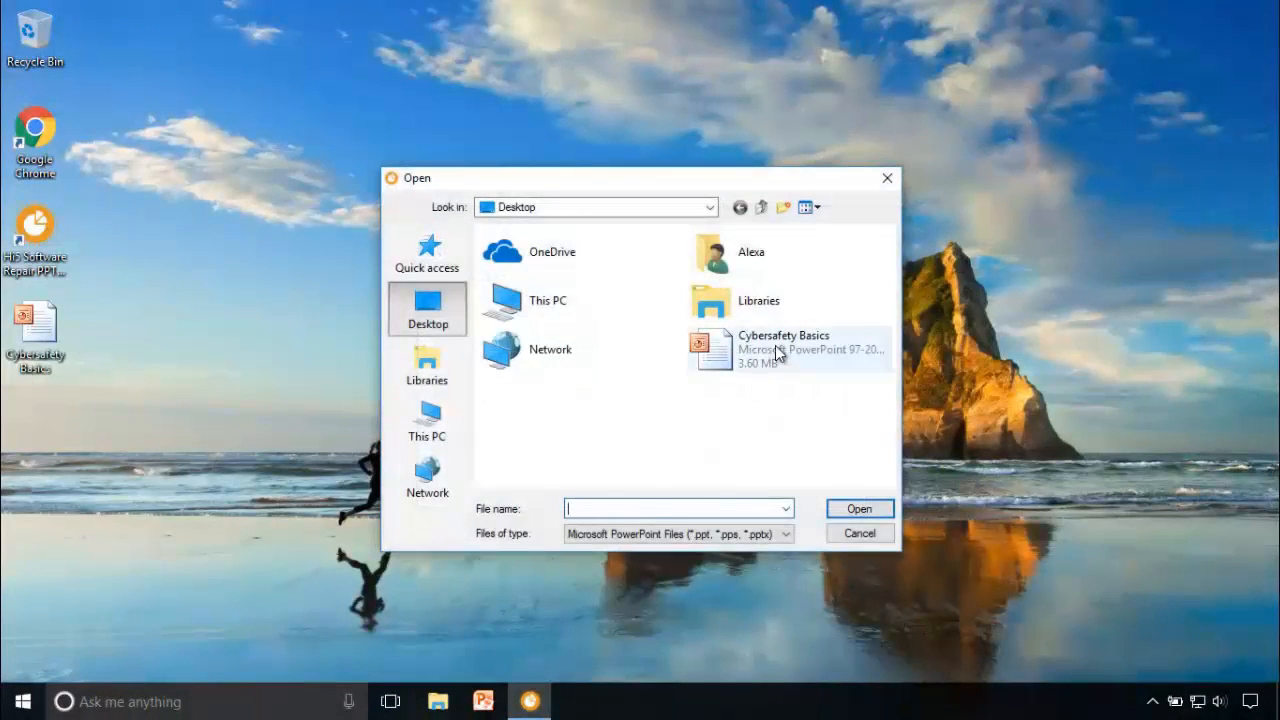
pyautogui.click(784, 348)
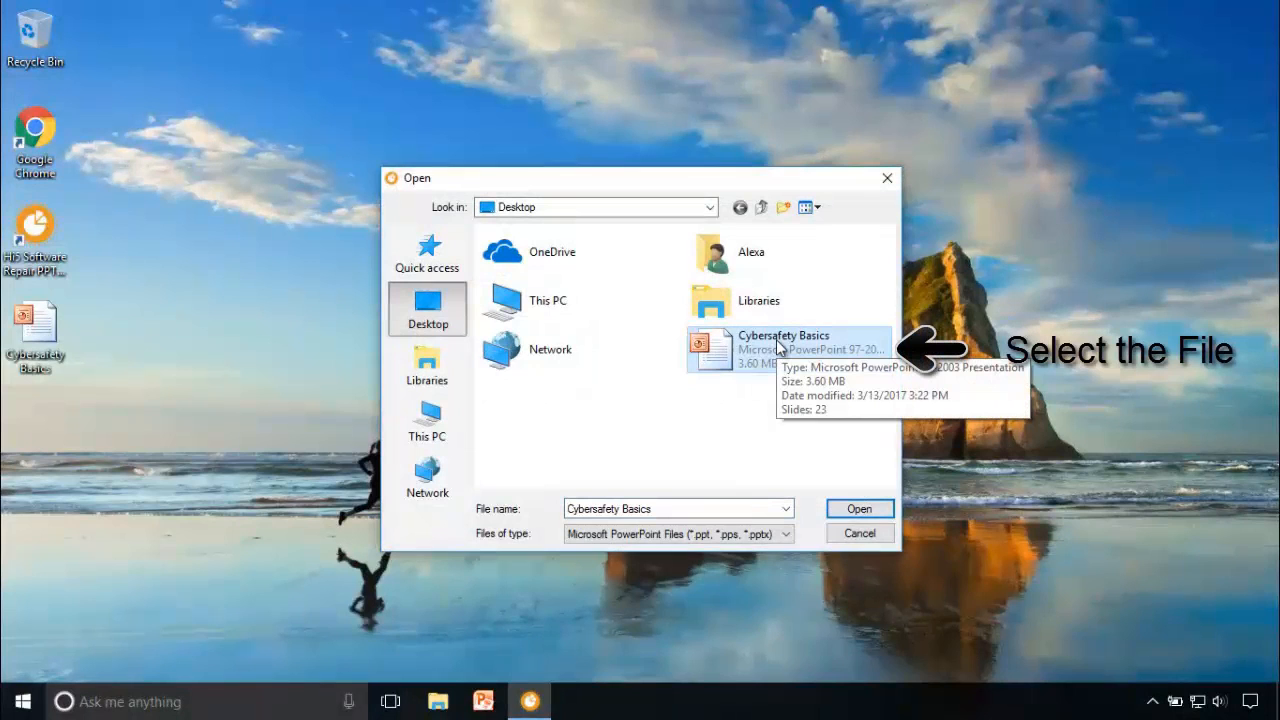
pyautogui.moveTo(780, 340)
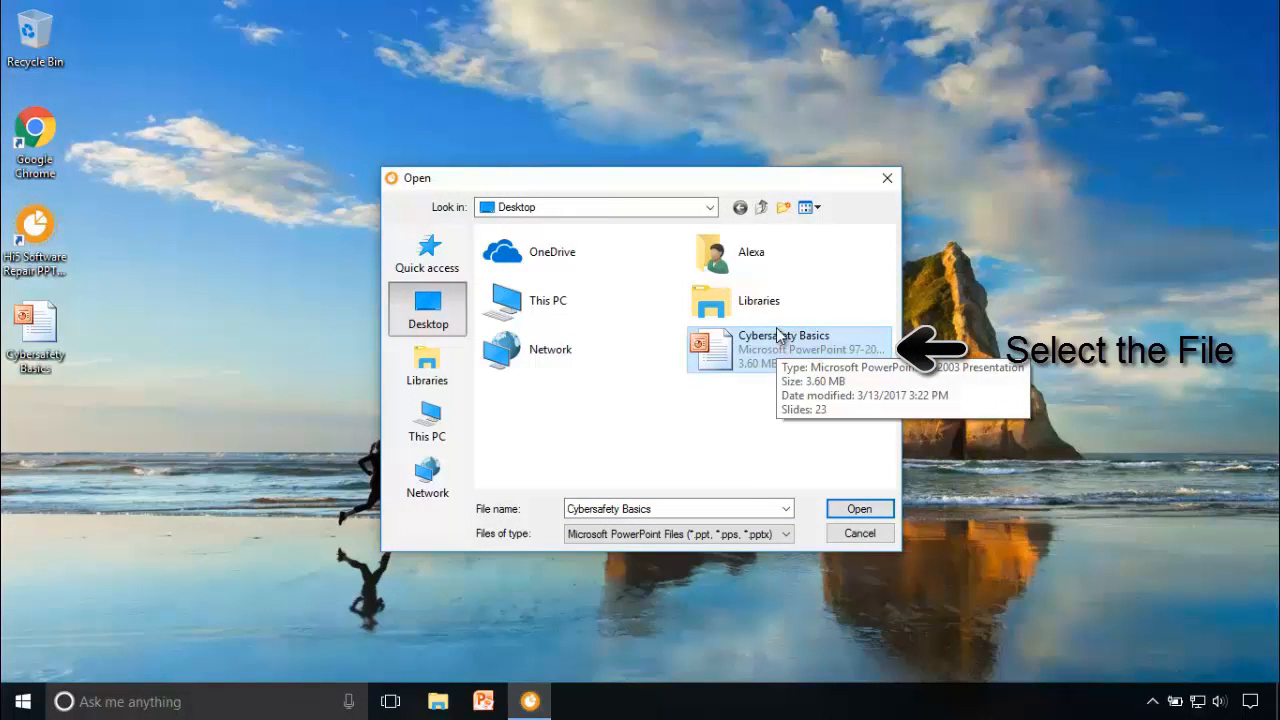
pyautogui.click(858, 508)
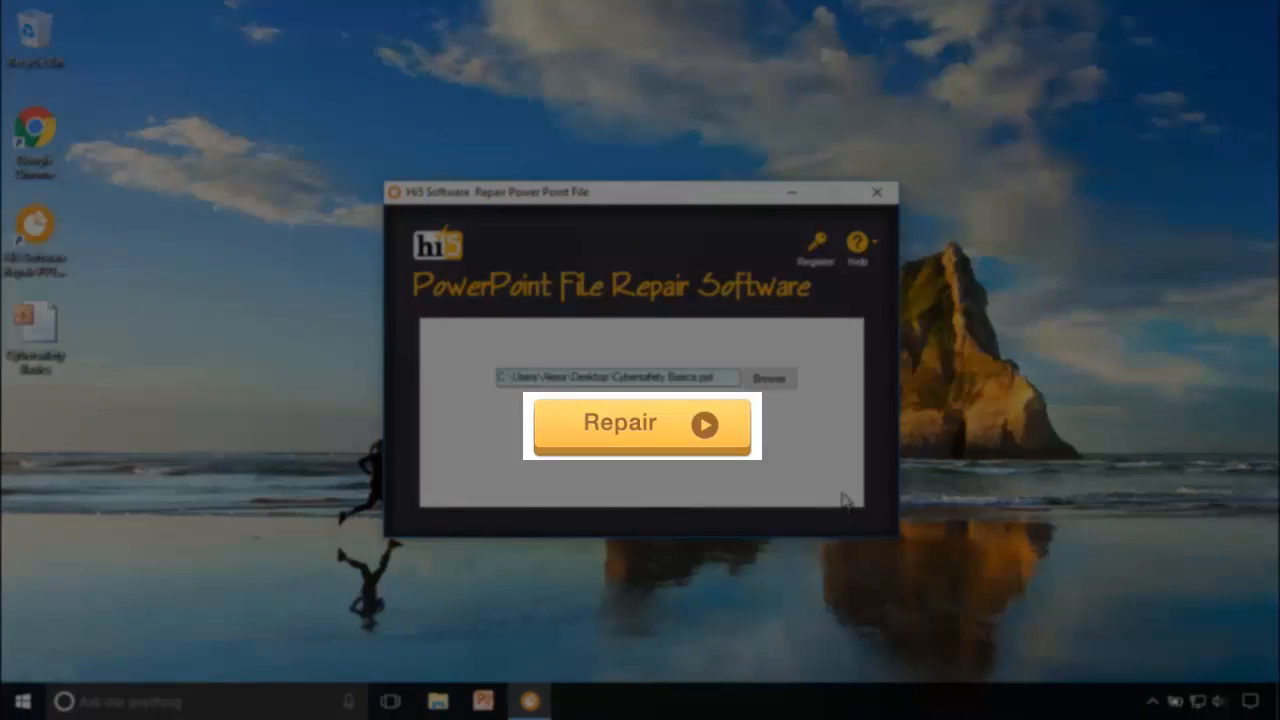
# - Run the repair on Cybersafety Basics and acknowledge the success message
pyautogui.click(640, 424)
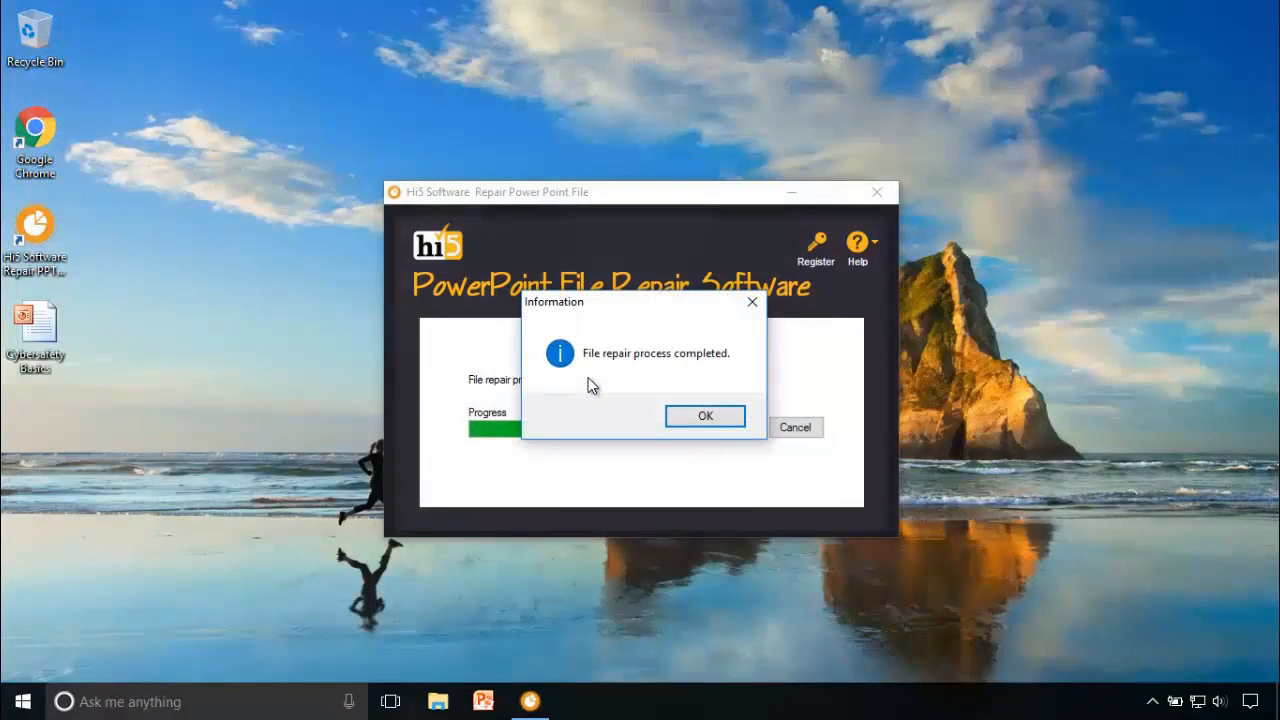
pyautogui.click(704, 416)
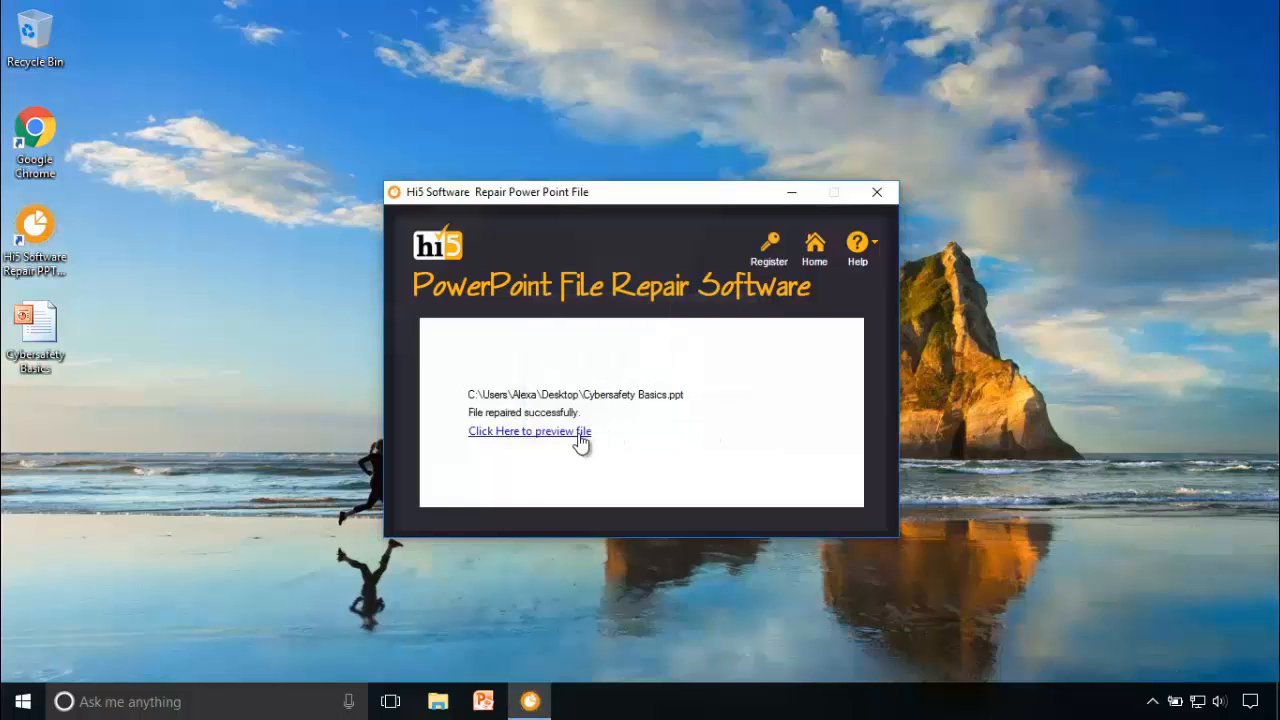
# - Preview the repaired presentation in PowerPoint, browse through all 24 slides, then close PowerPoint
pyautogui.click(528, 432)
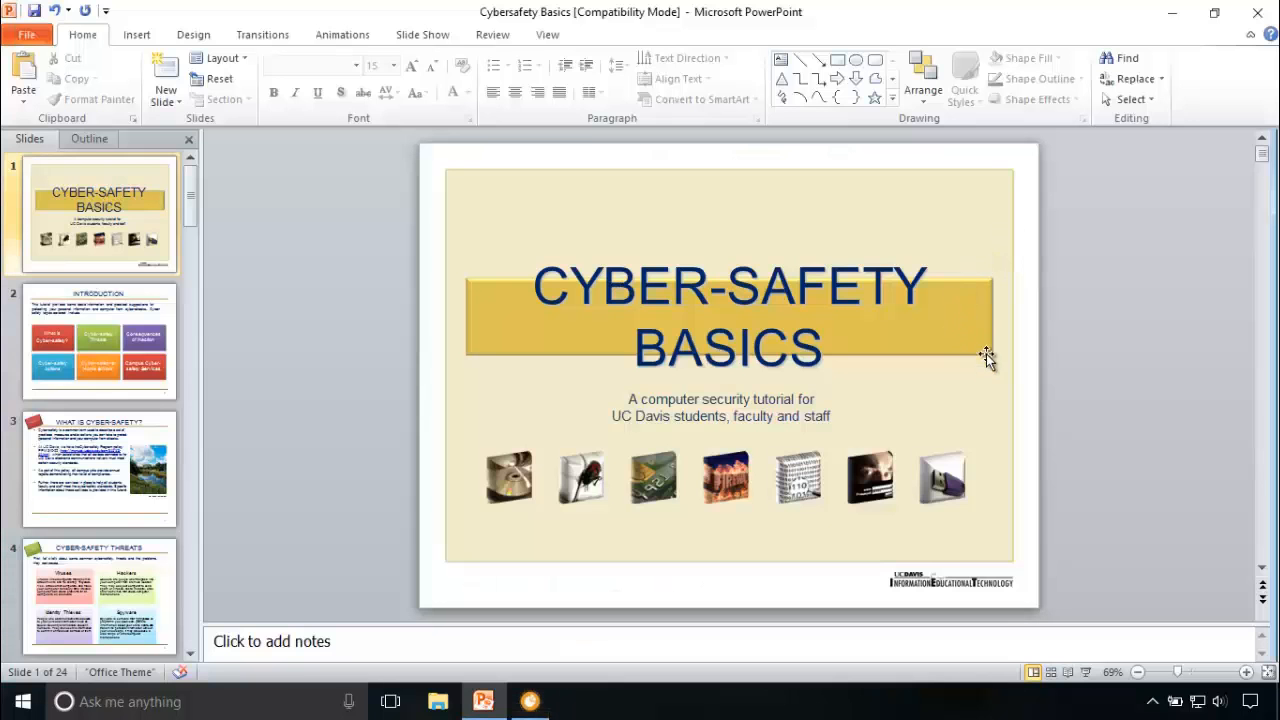
pyautogui.click(100, 468)
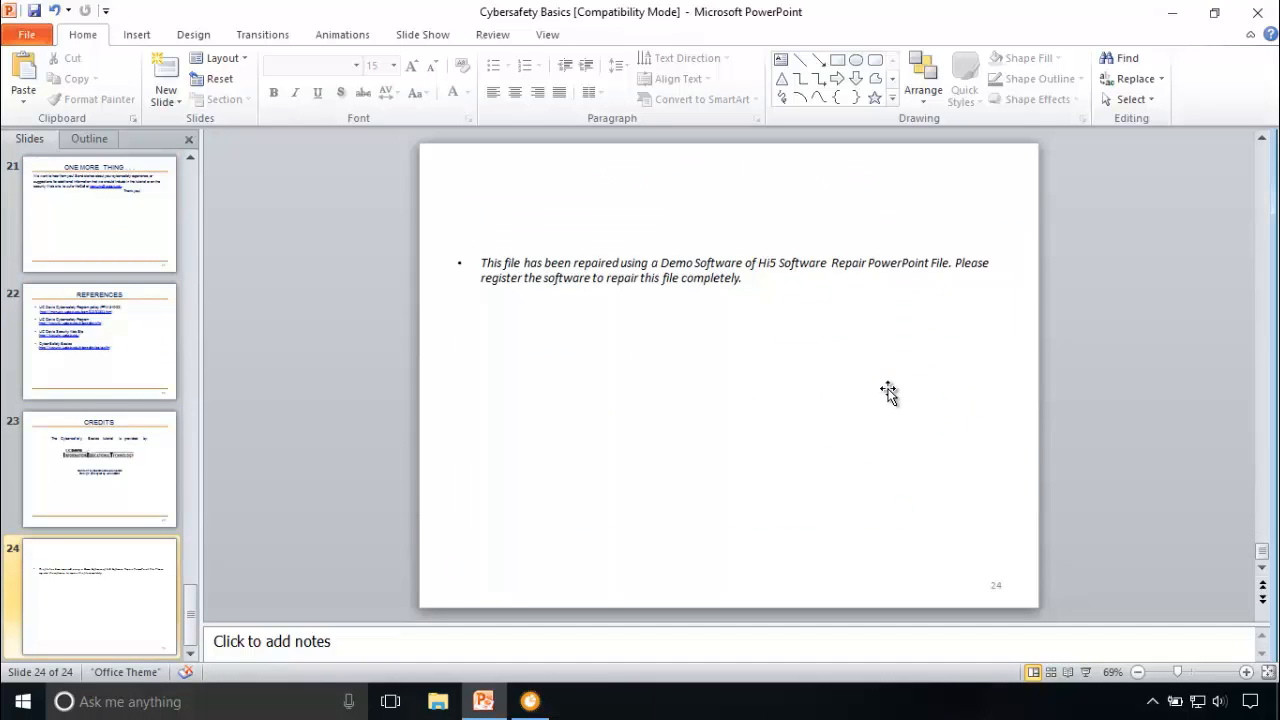
pyautogui.moveTo(1258, 12)
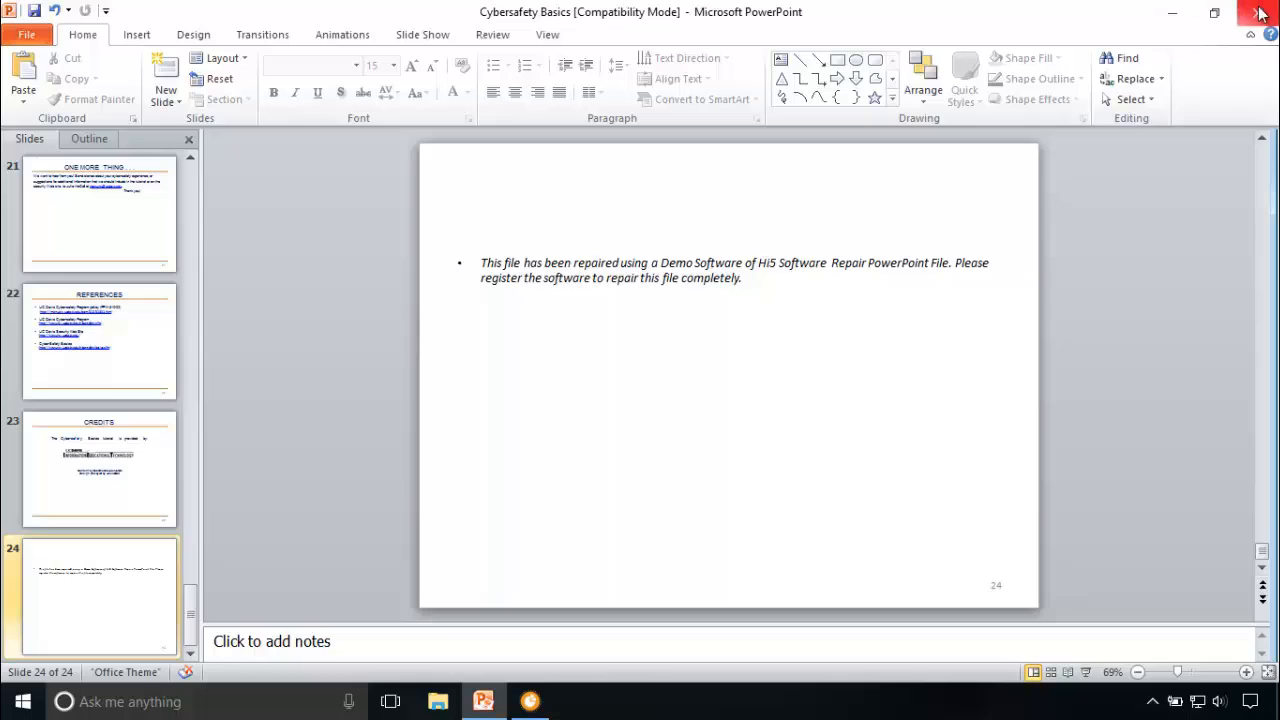
pyautogui.click(1260, 12)
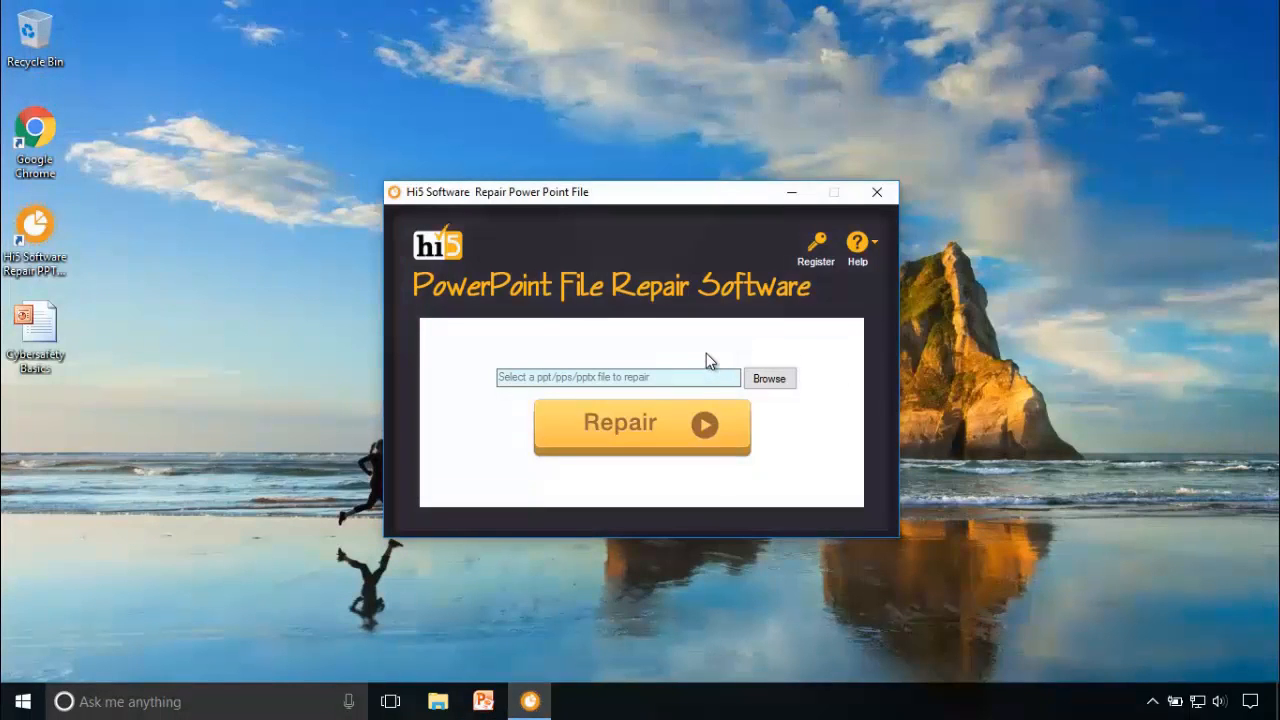